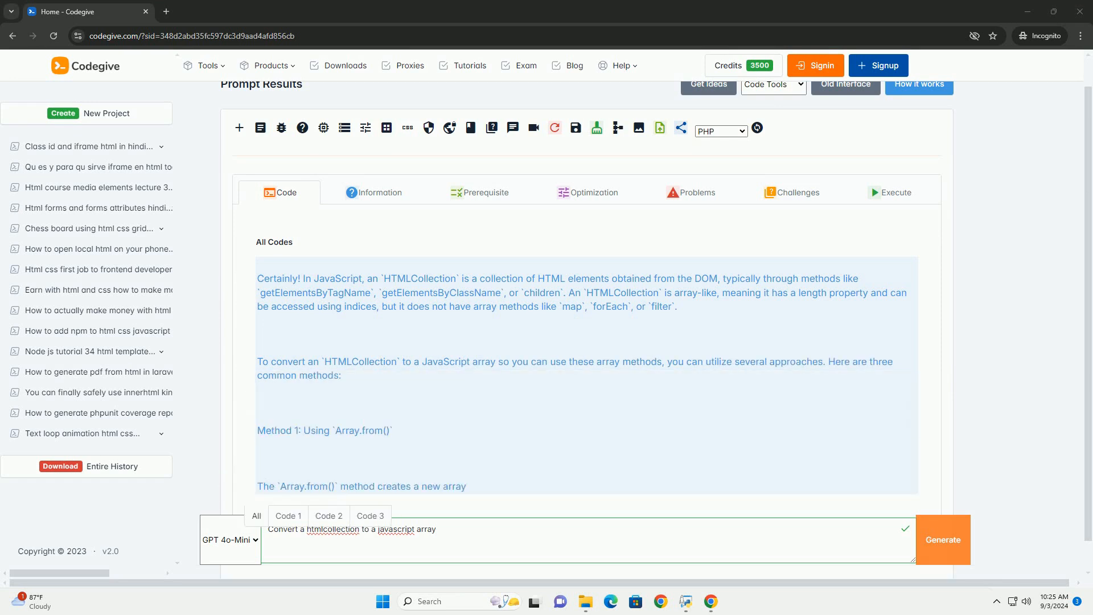
pyautogui.scroll(-3)
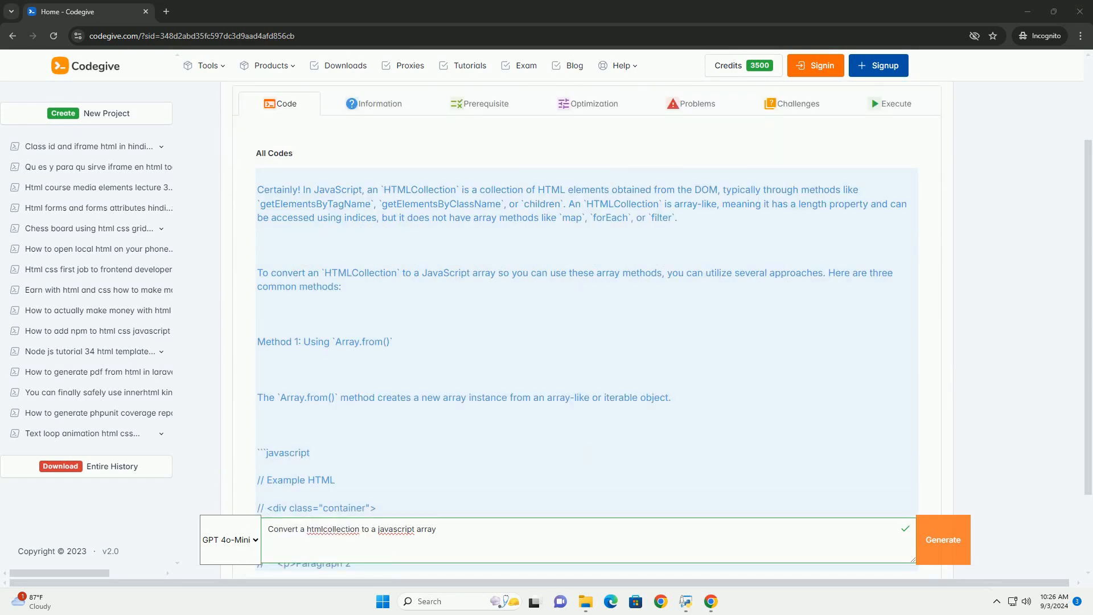
pyautogui.scroll(-3)
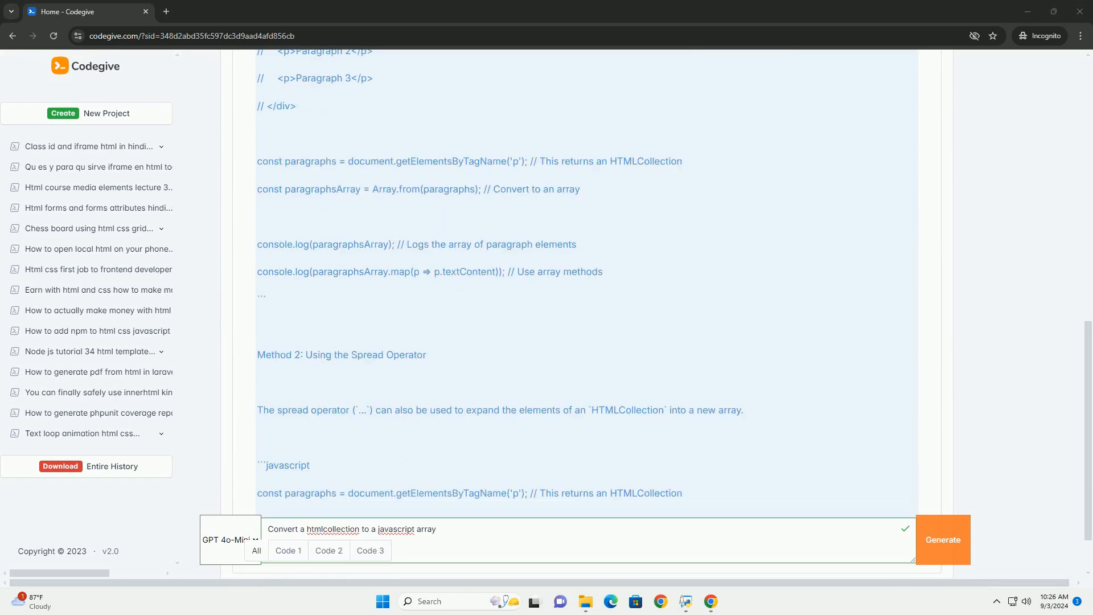
pyautogui.scroll(-3)
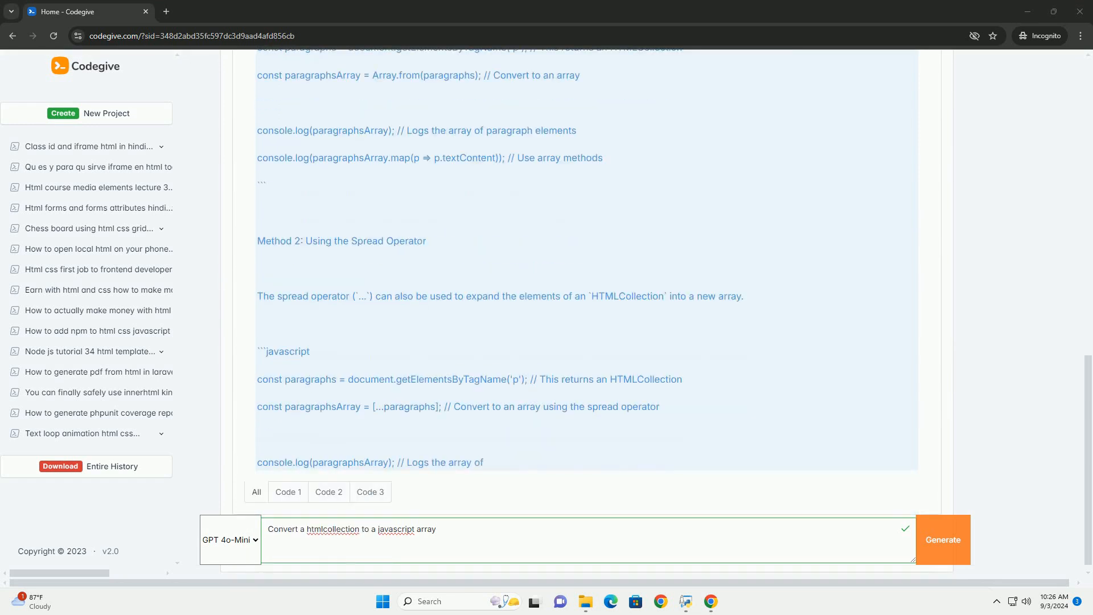
pyautogui.scroll(-3)
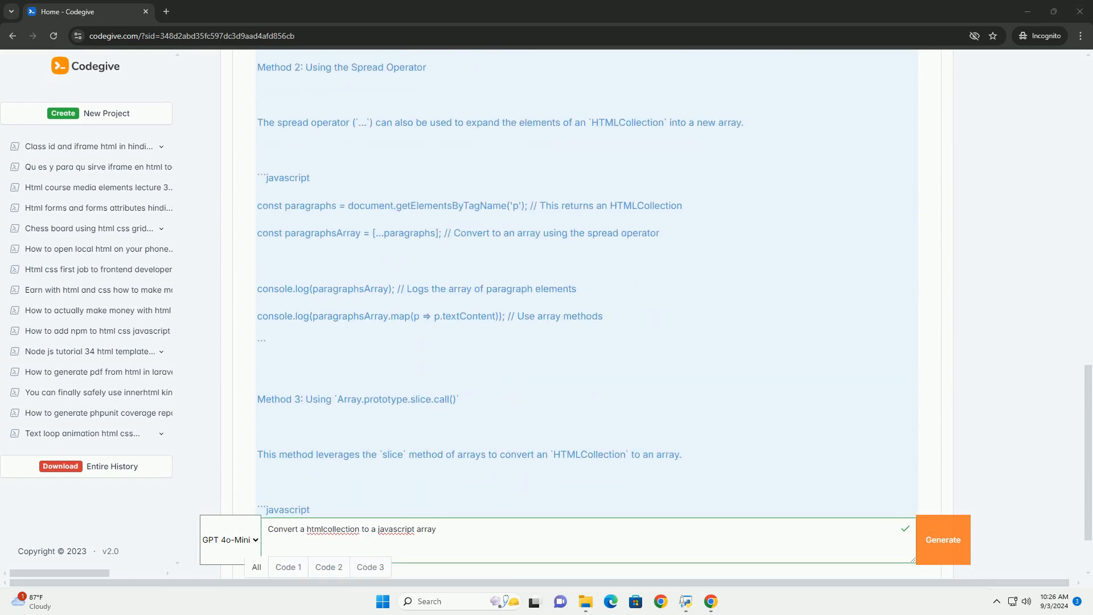
pyautogui.scroll(-3)
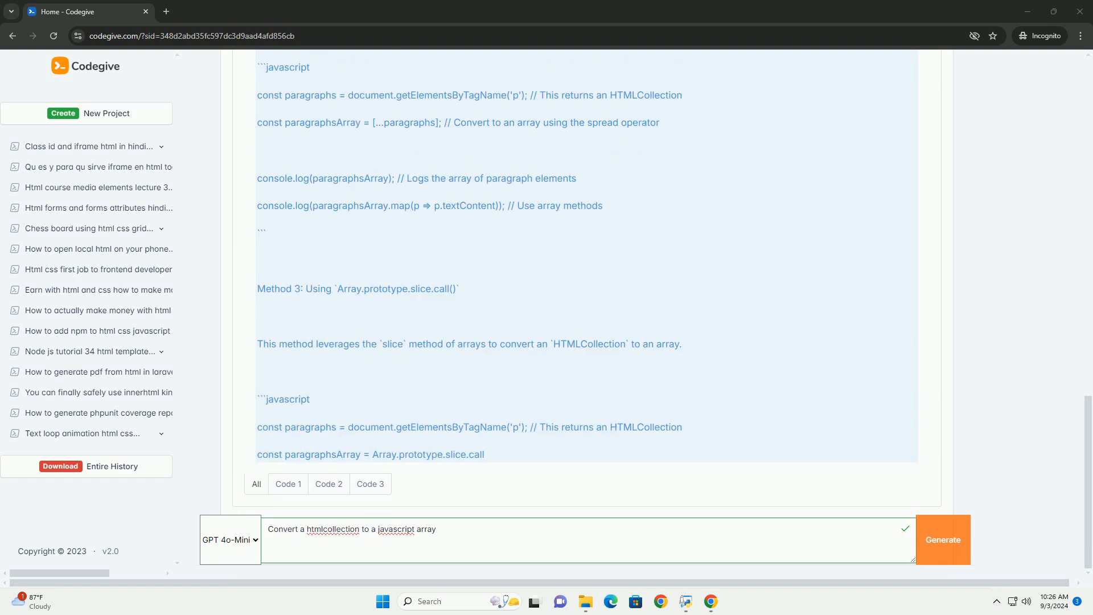
pyautogui.scroll(-3)
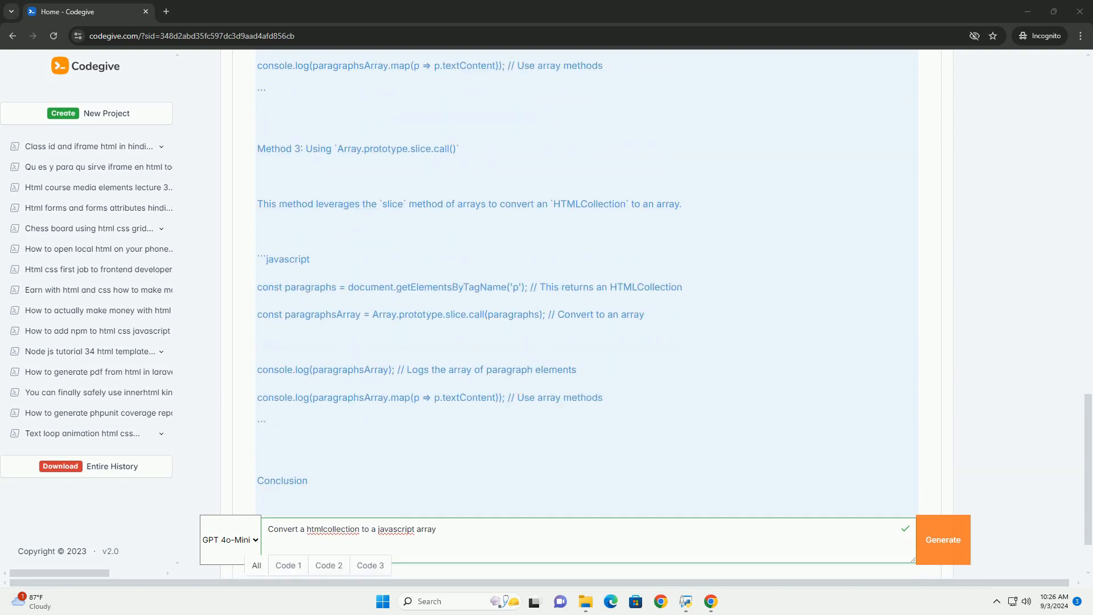
pyautogui.scroll(-3)
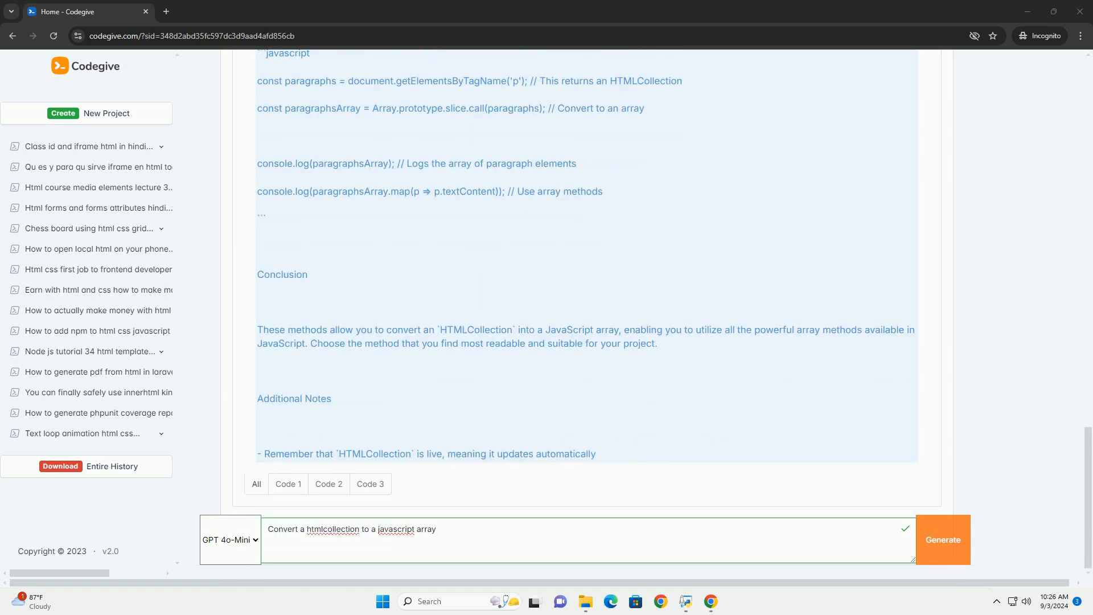
pyautogui.scroll(-3)
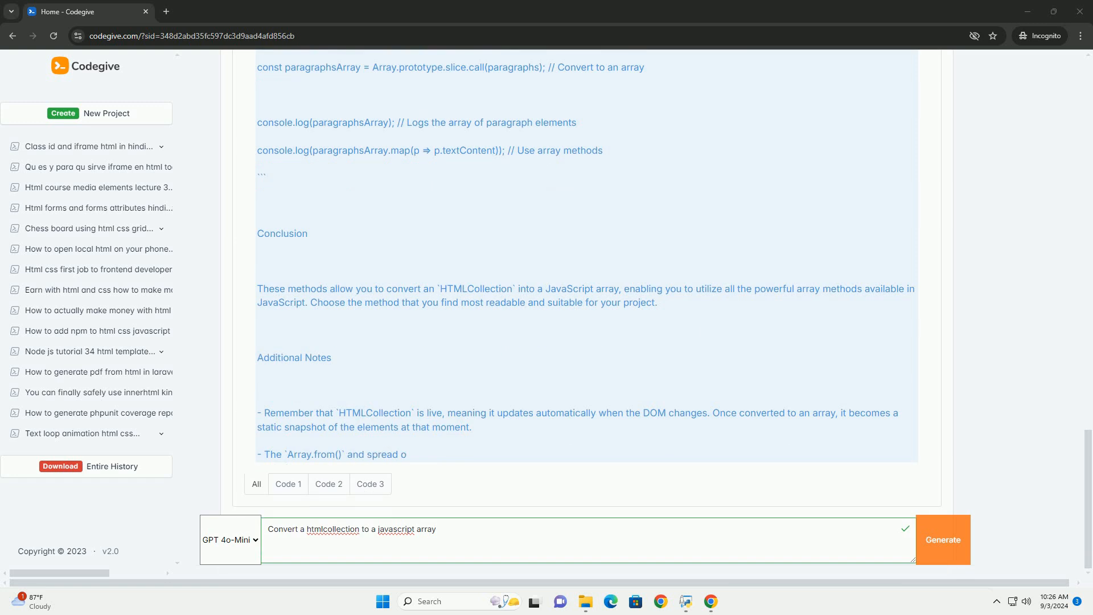